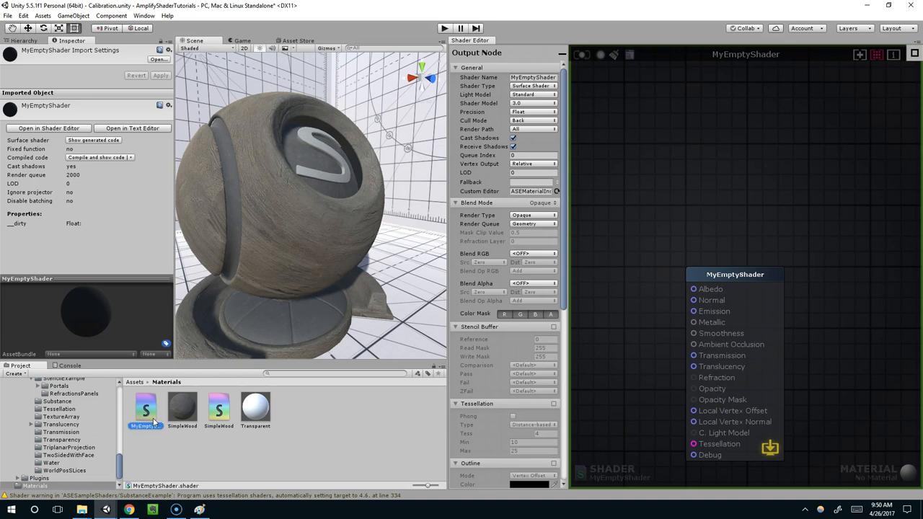
Rename the empty shader asset to Transparent with shader name EvanDaley/Transparent
click(145, 407)
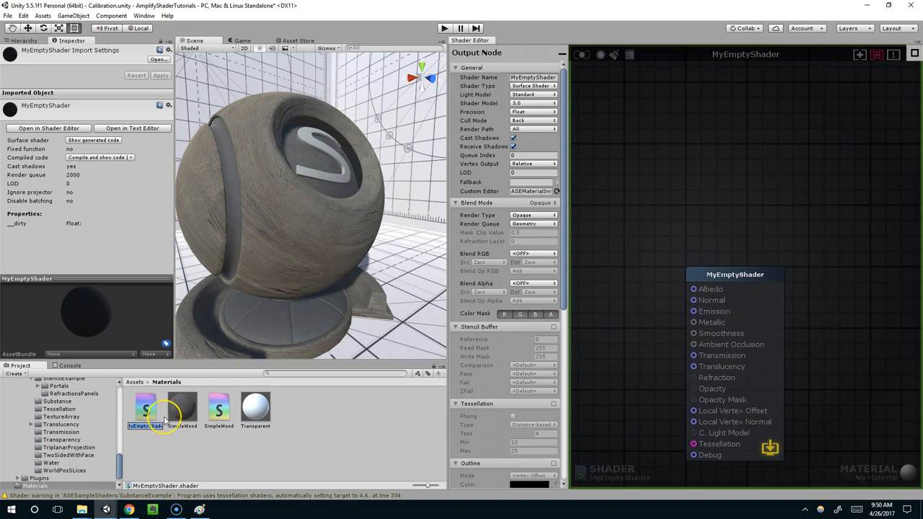
click(256, 408)
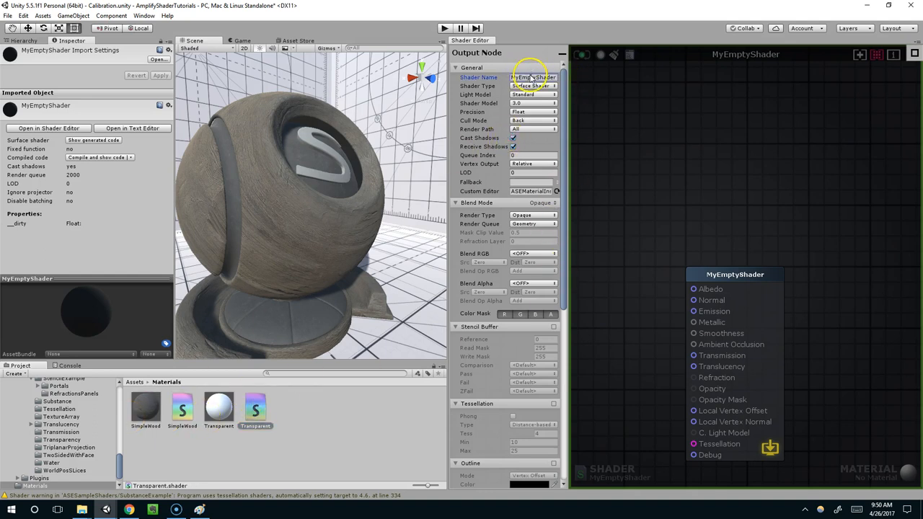
text(EvanDaley/Tran)
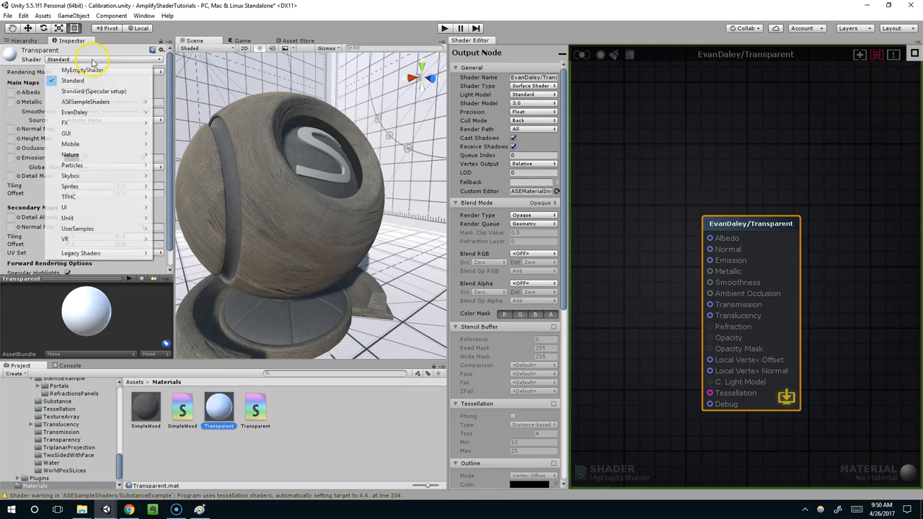
mouse_move(98, 101)
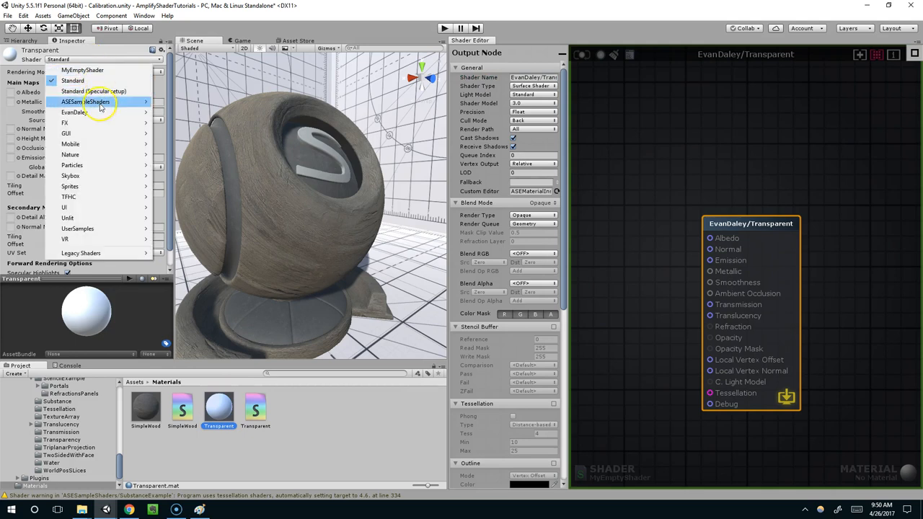
mouse_move(74, 111)
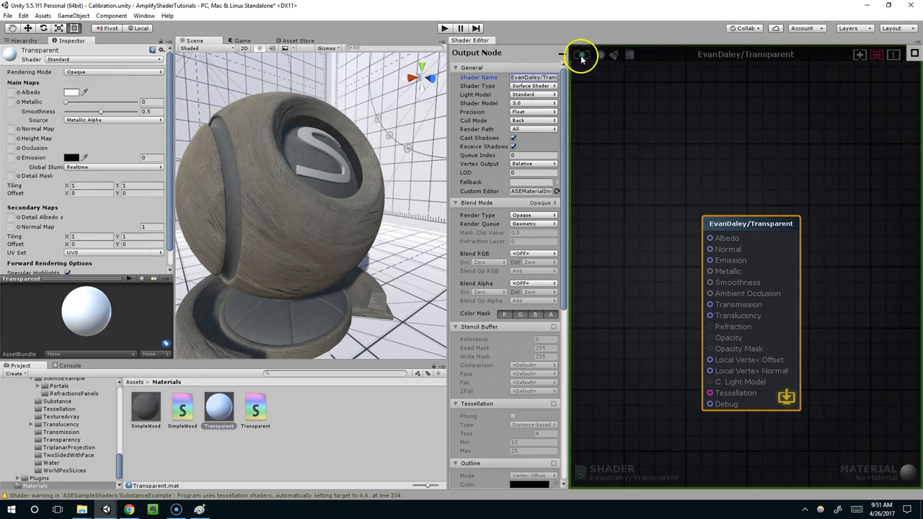
Assign the EvanDaley/Transparent shader to the Transparent material
click(103, 59)
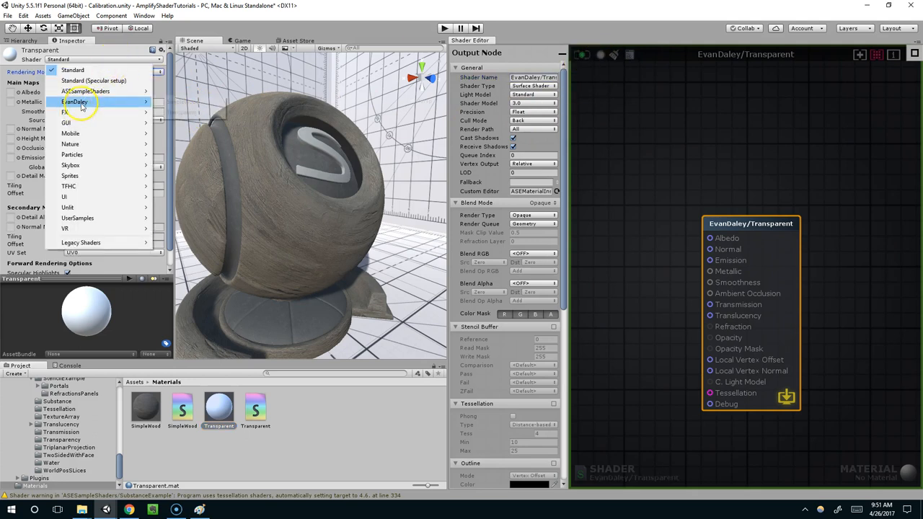
click(75, 102)
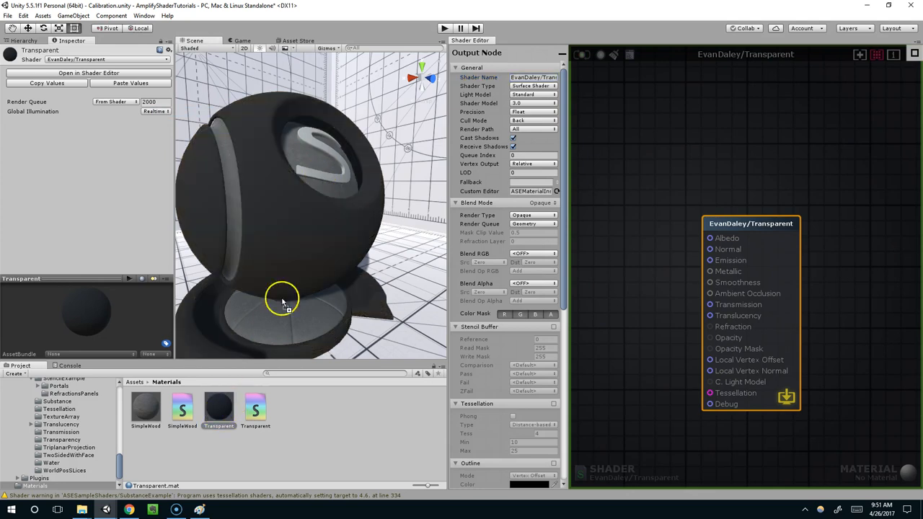
drag(281, 299, 332, 310)
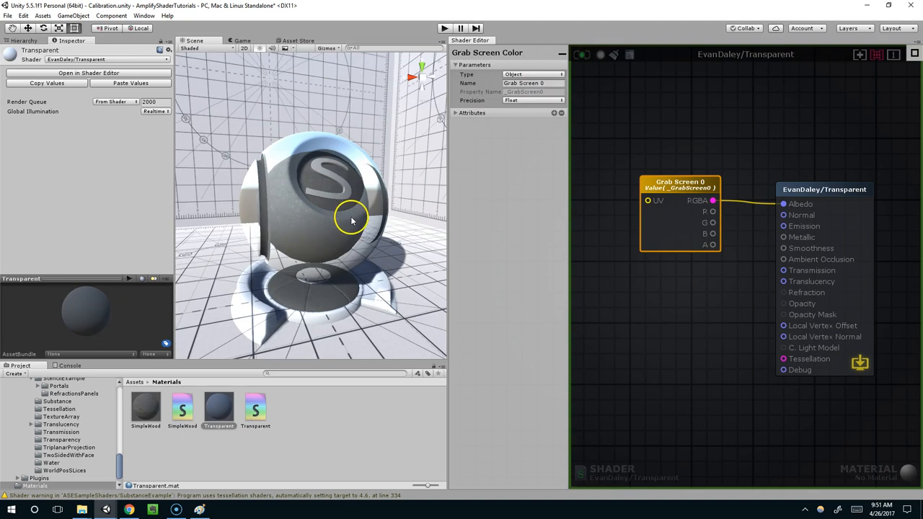
Orbit the Scene view to inspect the sphere rendering the grabbed screen image
drag(353, 220, 330, 221)
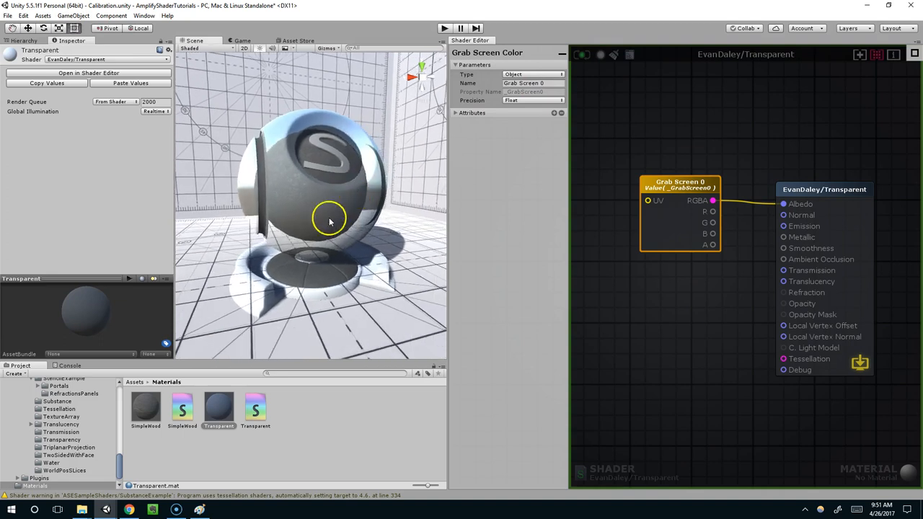
drag(329, 220, 312, 224)
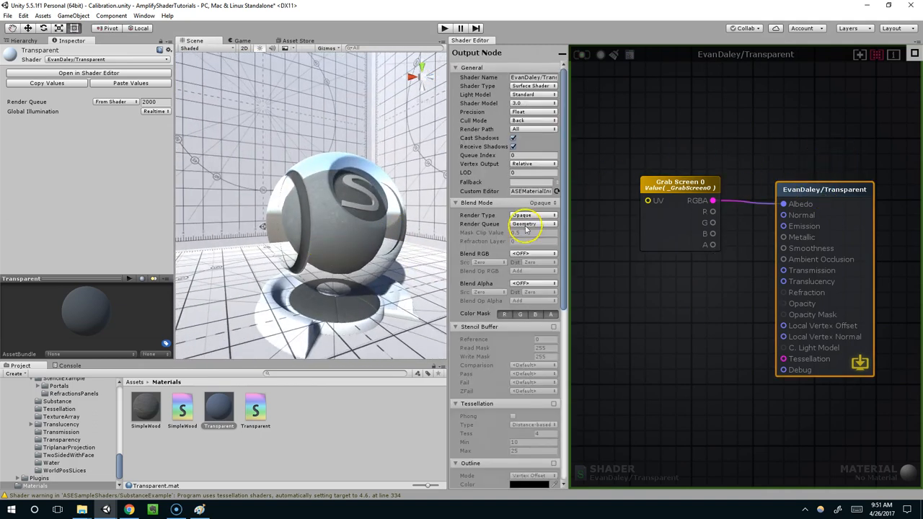
mouse_move(523, 224)
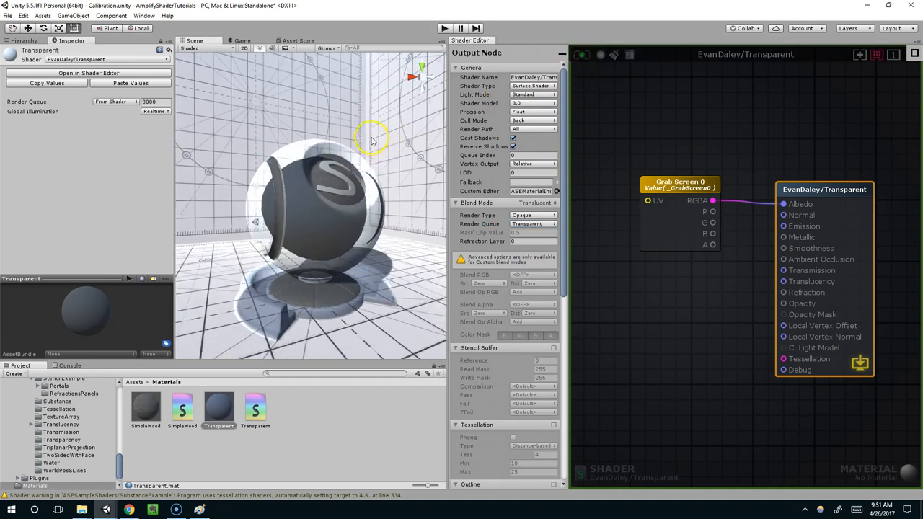
Orbit around the sphere from several angles to check its Translucent see-through look
drag(372, 141, 363, 242)
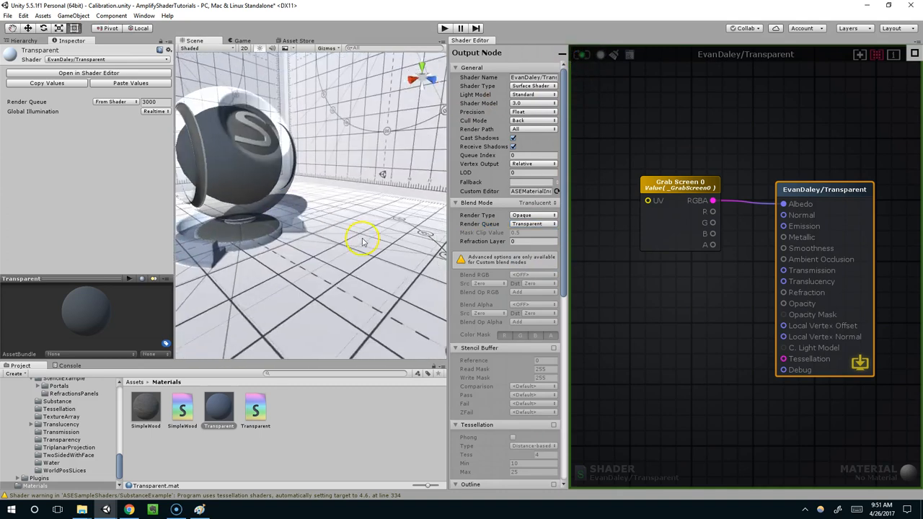
drag(360, 242, 298, 216)
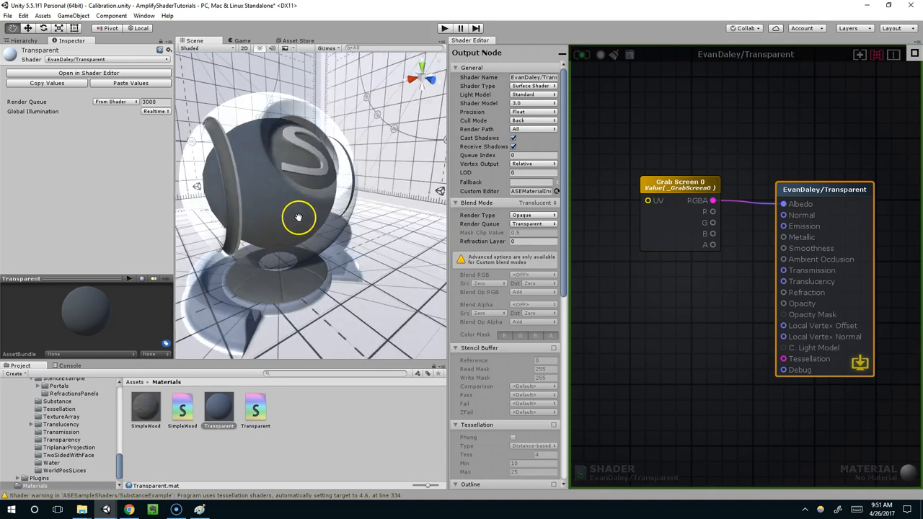
drag(298, 217, 364, 291)
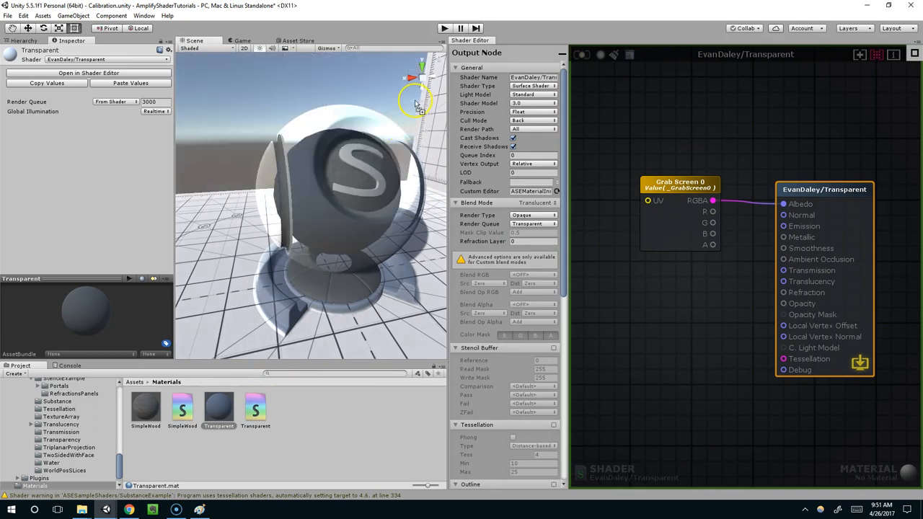
drag(415, 104, 397, 158)
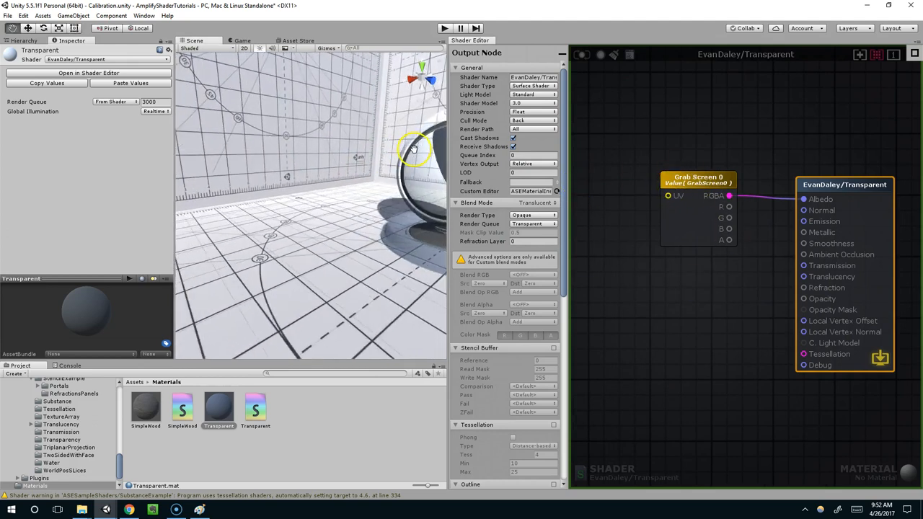
drag(414, 147, 231, 158)
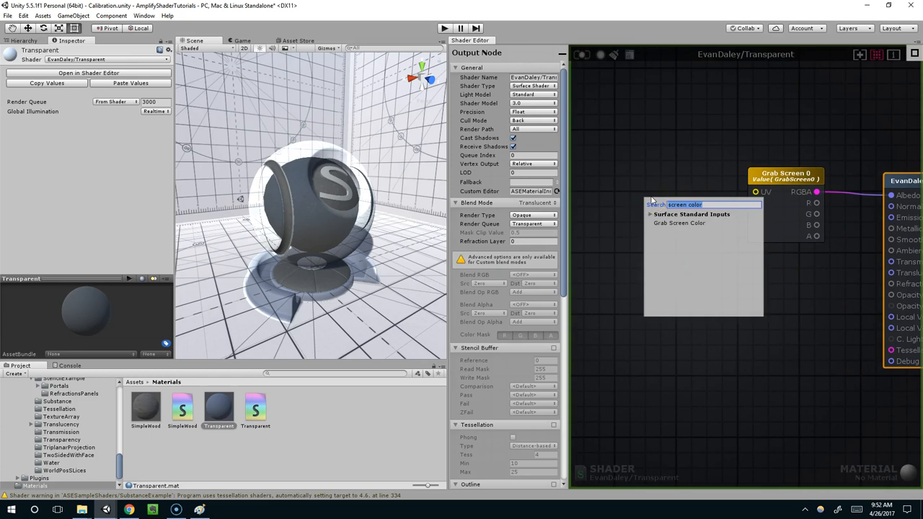
Add a BrushedMetalNormal normal-map Texture Sample node feeding the Grab Screen UV
click(660, 244)
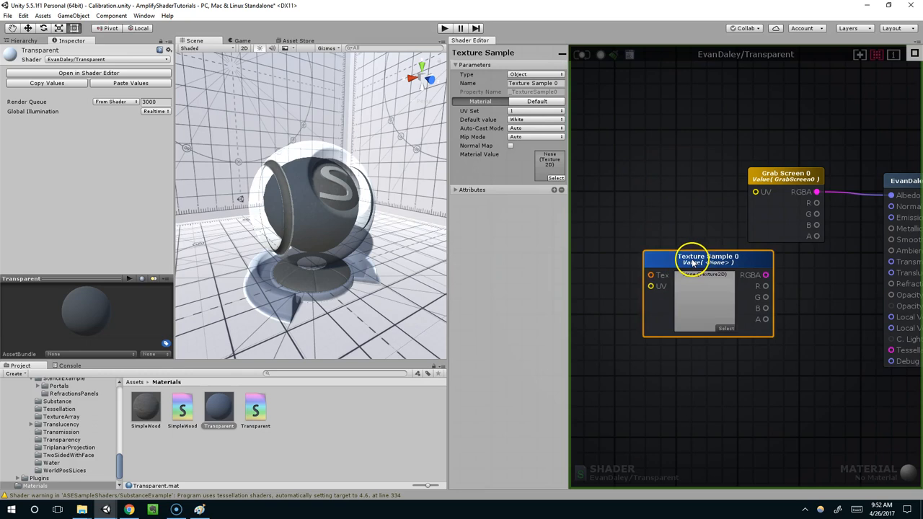
click(704, 303)
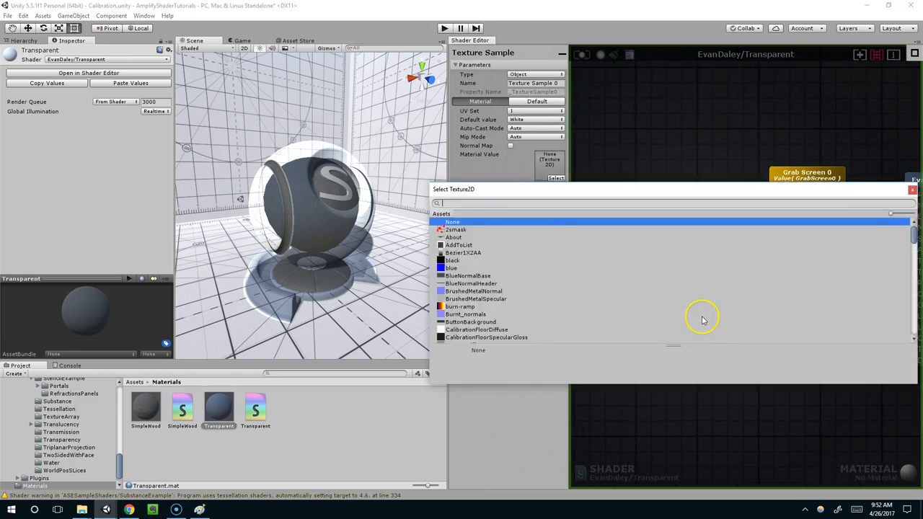
text(br)
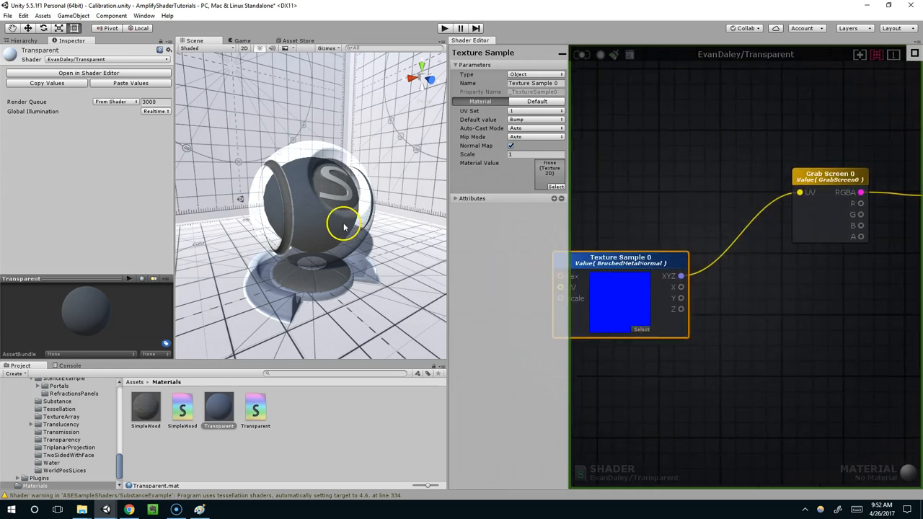
click(306, 209)
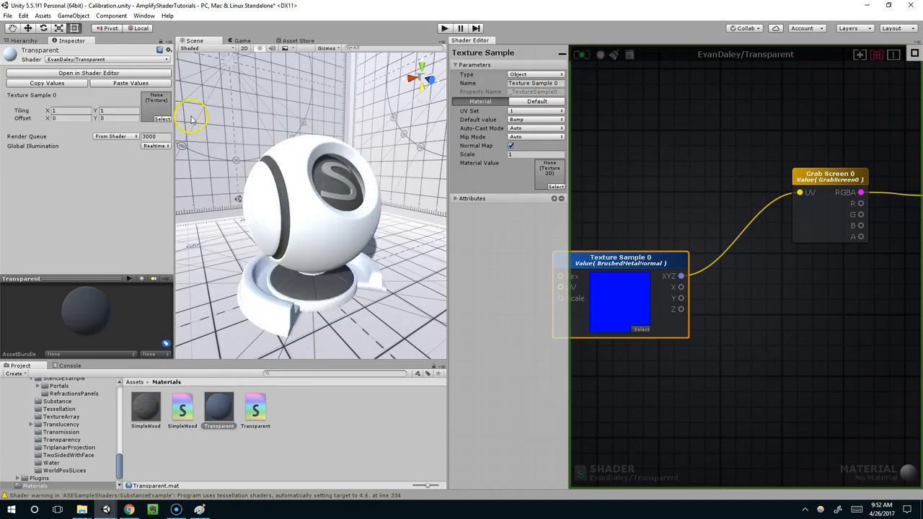
mouse_move(224, 394)
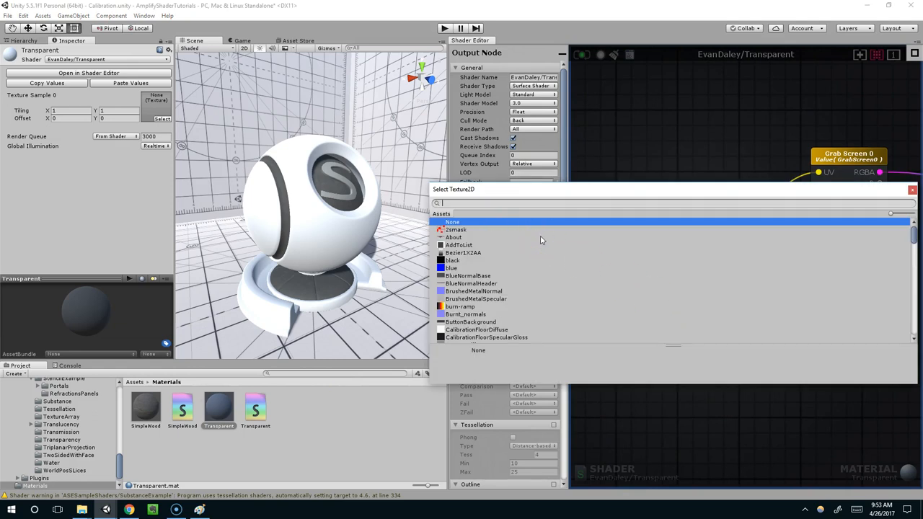
text(bru)
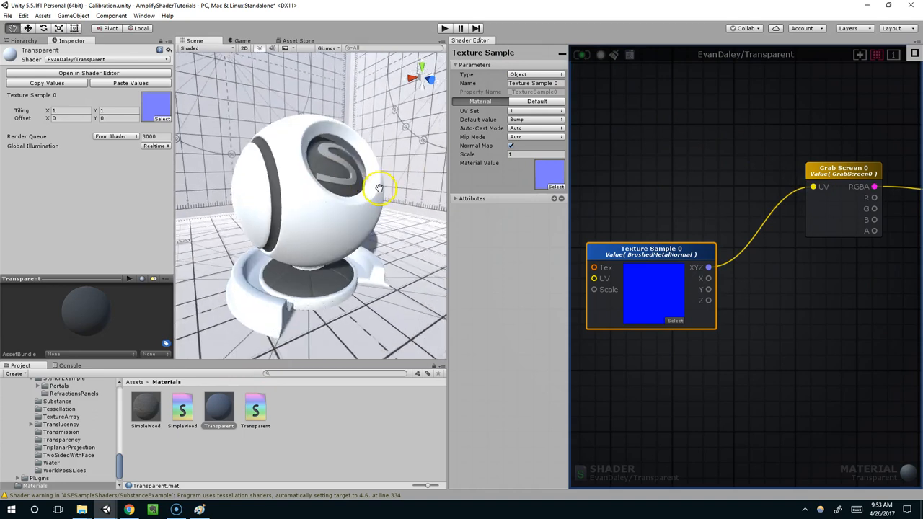
Add Screen Position to the BrushedMetalNormal sample with an Add node into Grab Screen UV
click(832, 171)
text(screen po)
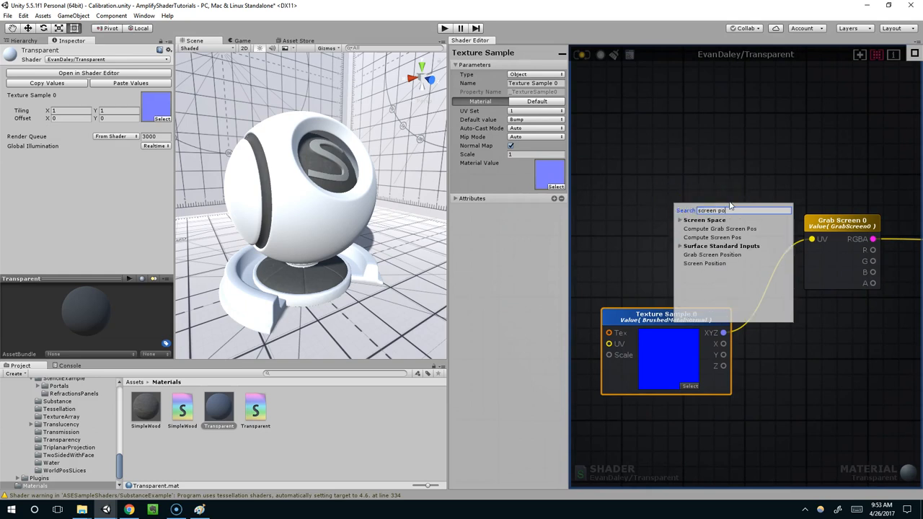
click(704, 263)
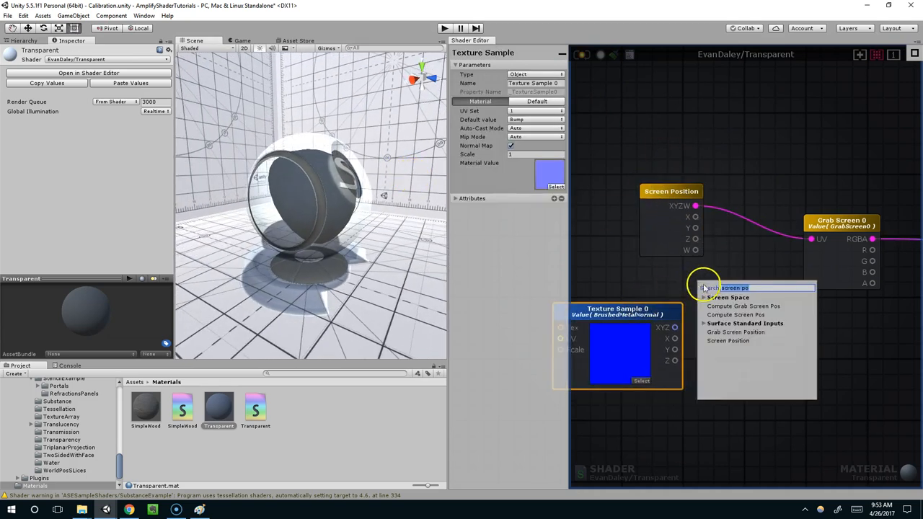
click(721, 298)
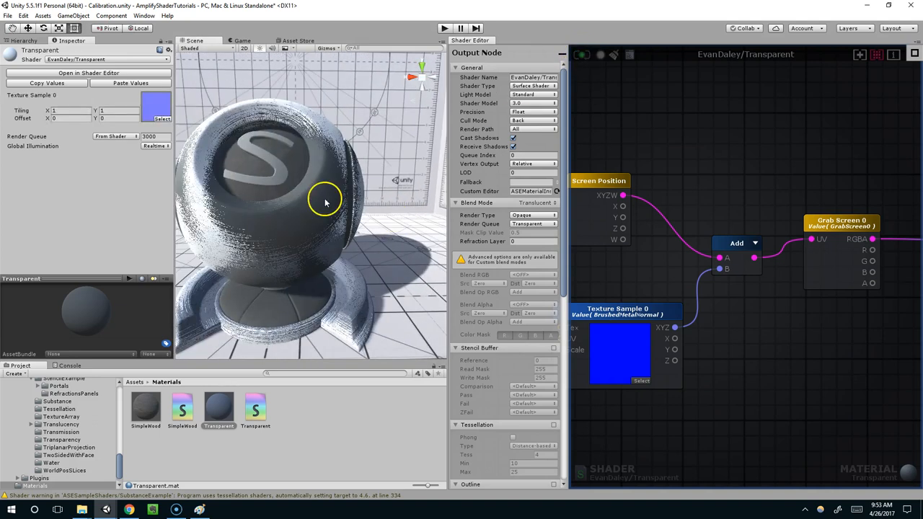
click(618, 309)
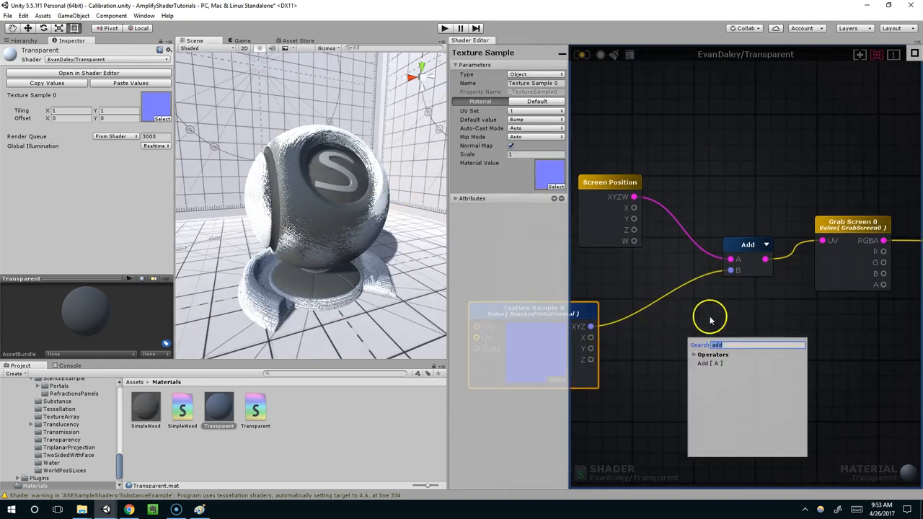
Multiply the normal sample by a Float constant of 50 before the Add node
text(mul)
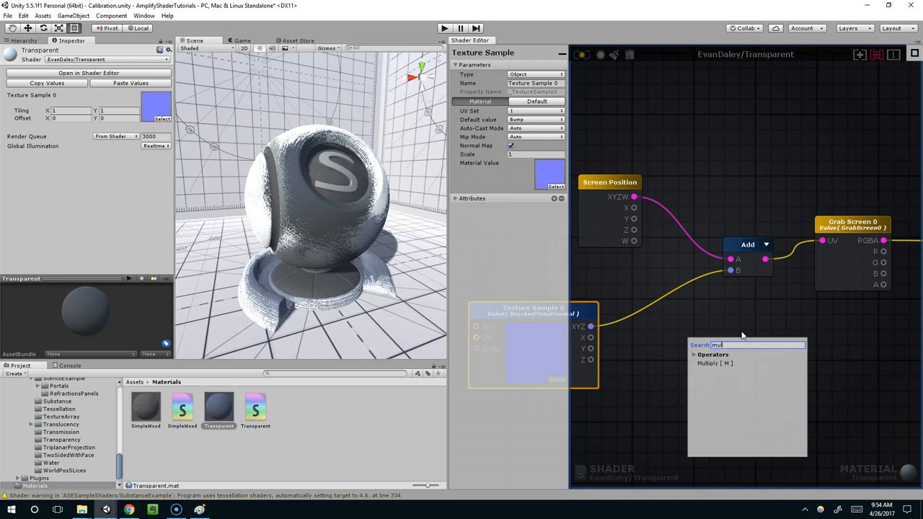
click(715, 364)
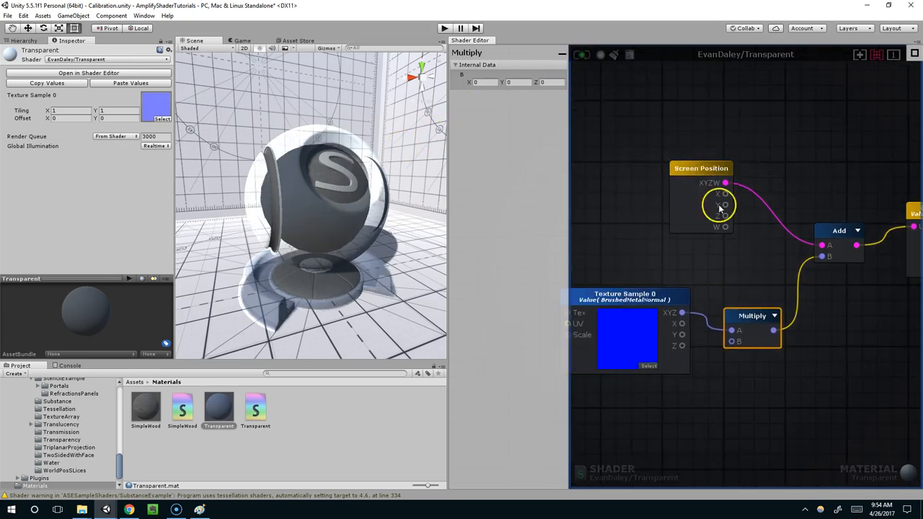
drag(722, 209, 732, 233)
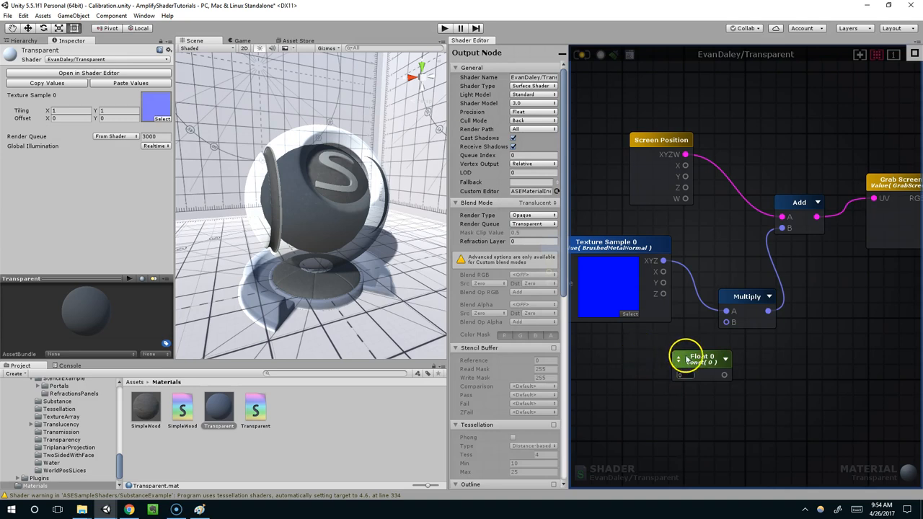
drag(702, 361, 635, 361)
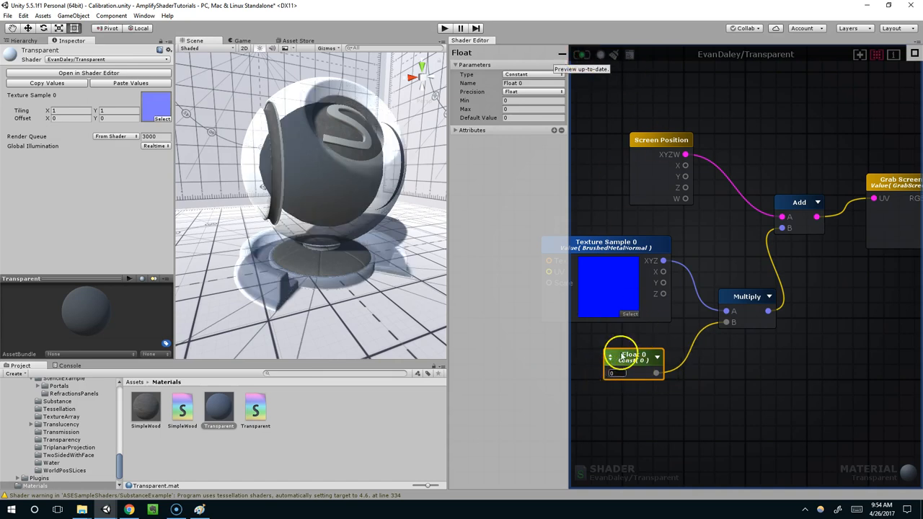
text(50)
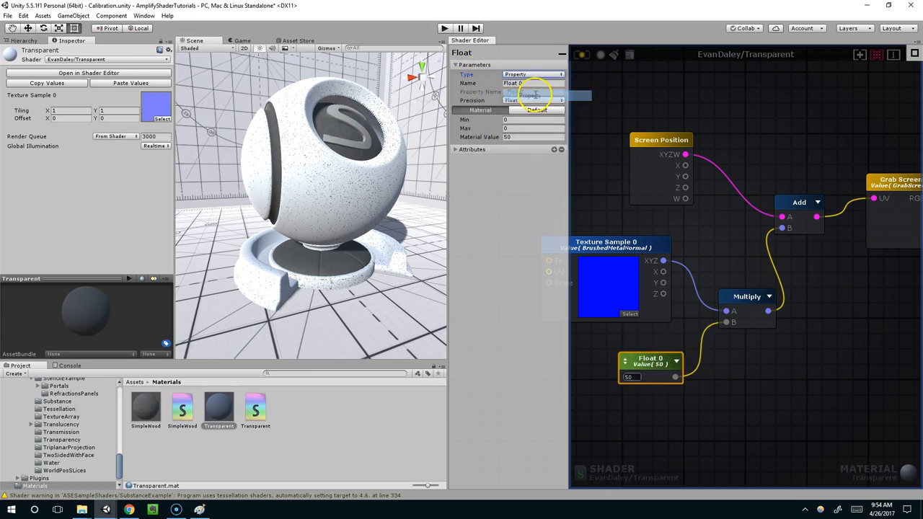
Expose the float as a property named Distortion with material value 1
click(534, 82)
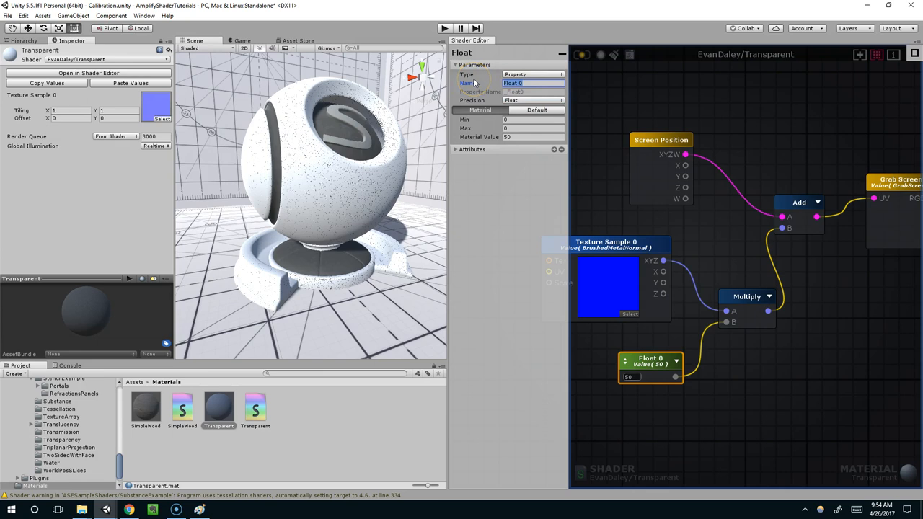
text(Distortion)
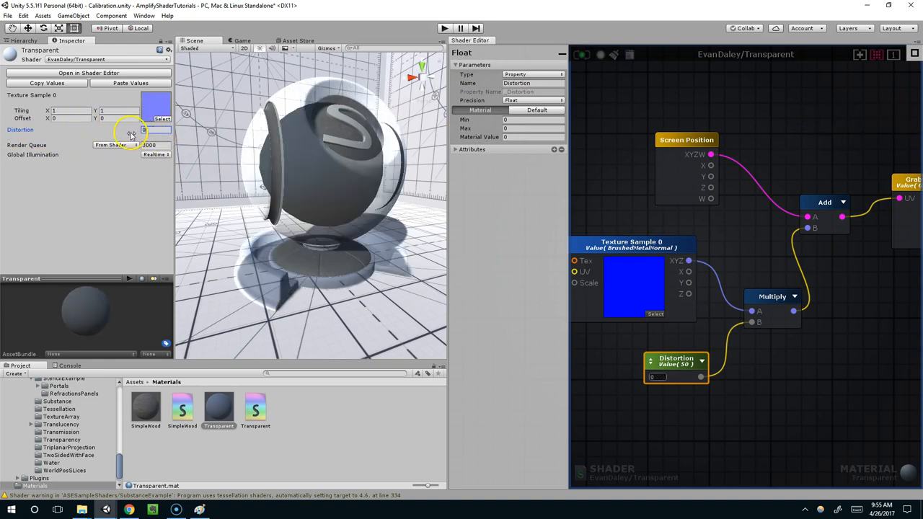
text(1)
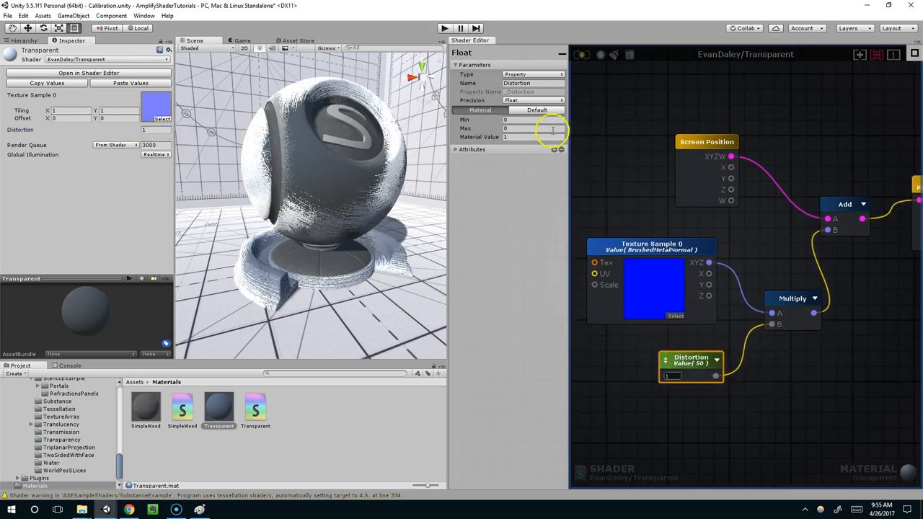
Set the Distortion maximum to 1 and sweep the slider from 0 to near full
click(527, 129)
text(1)
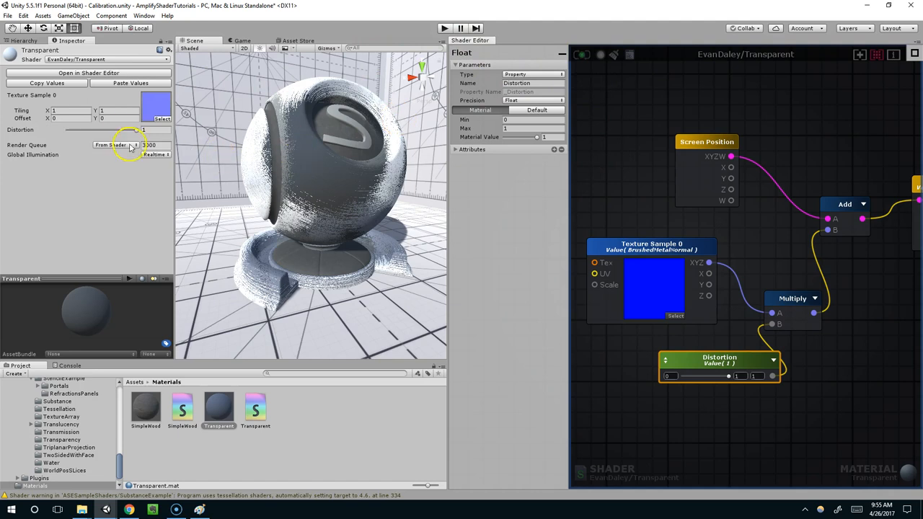
drag(142, 129, 67, 129)
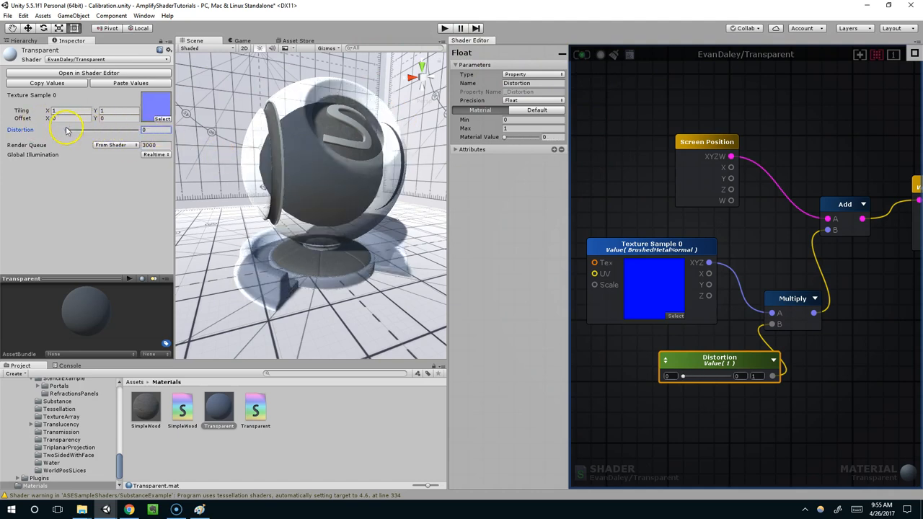
drag(69, 129, 152, 129)
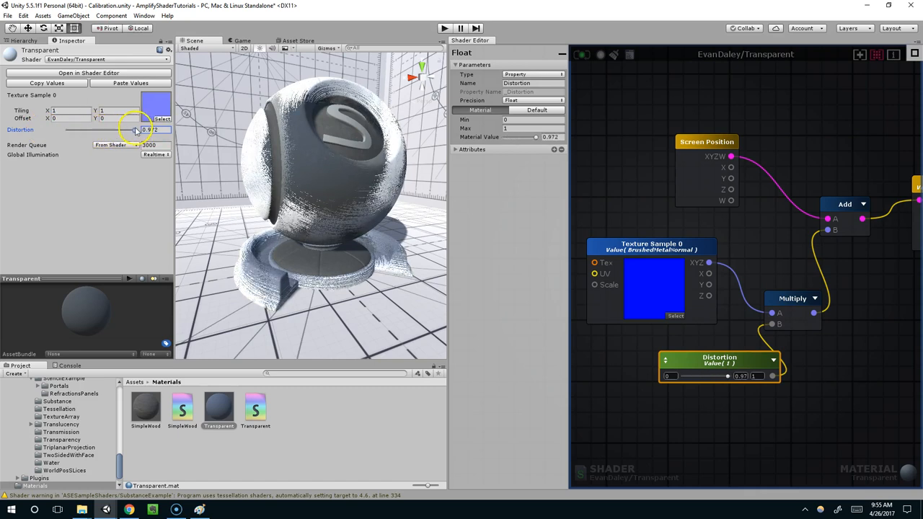
Fine-tune the Distortion slider down to about 0.244
drag(141, 130, 101, 130)
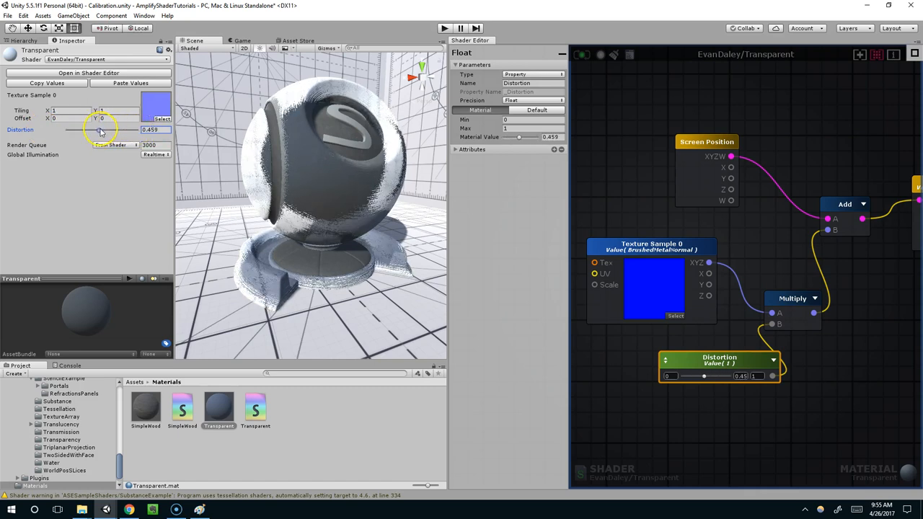
drag(101, 130, 70, 133)
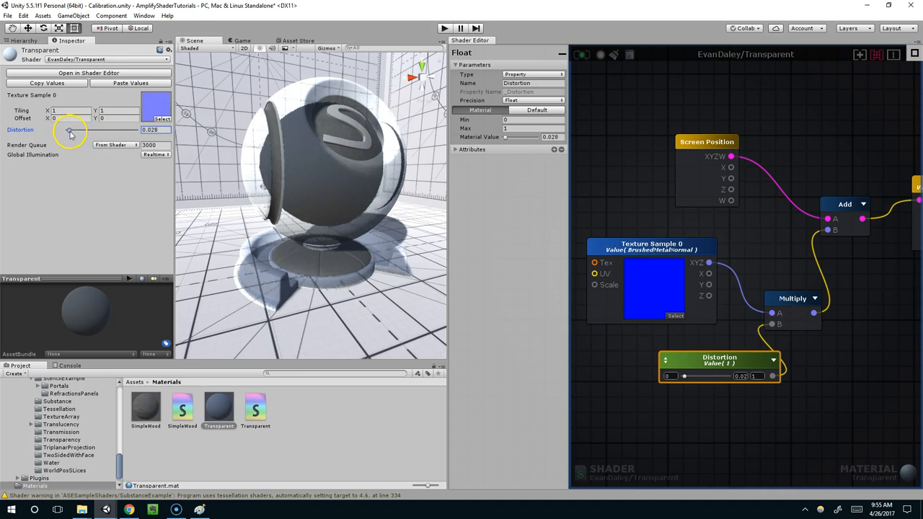
drag(70, 130, 75, 130)
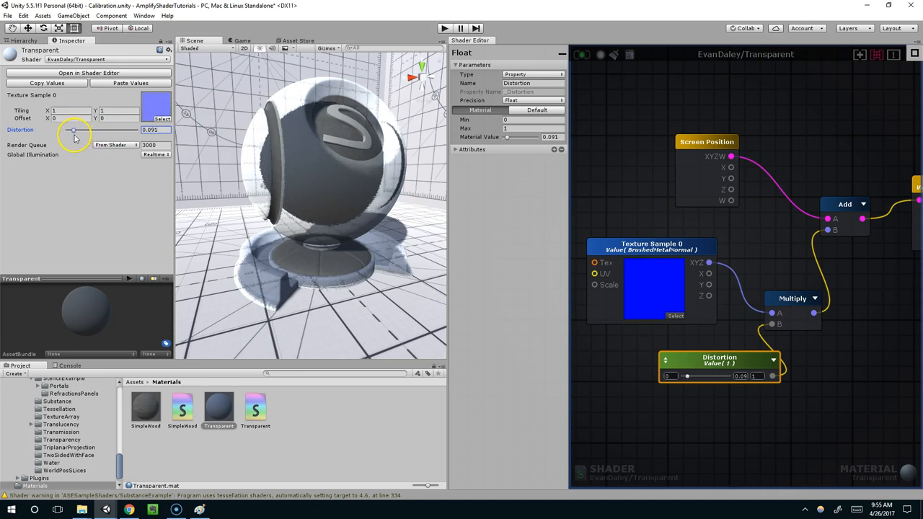
drag(73, 130, 77, 130)
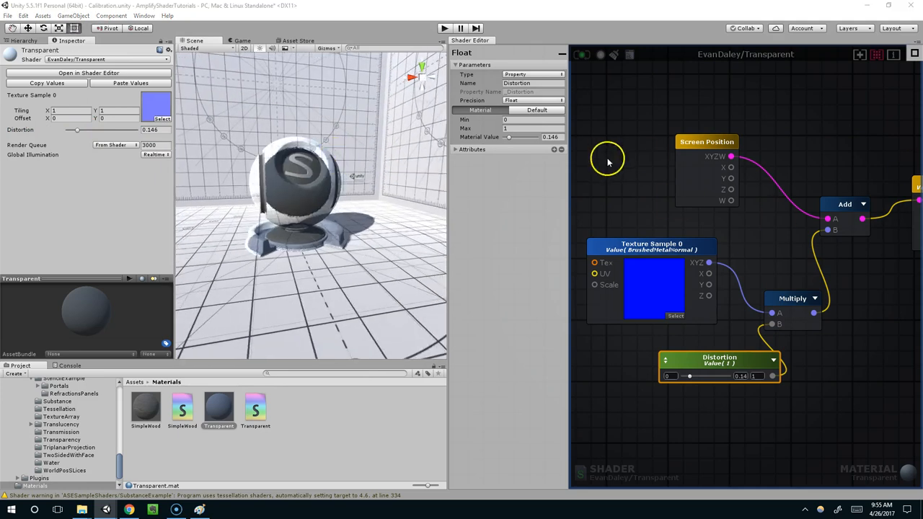
drag(77, 130, 82, 130)
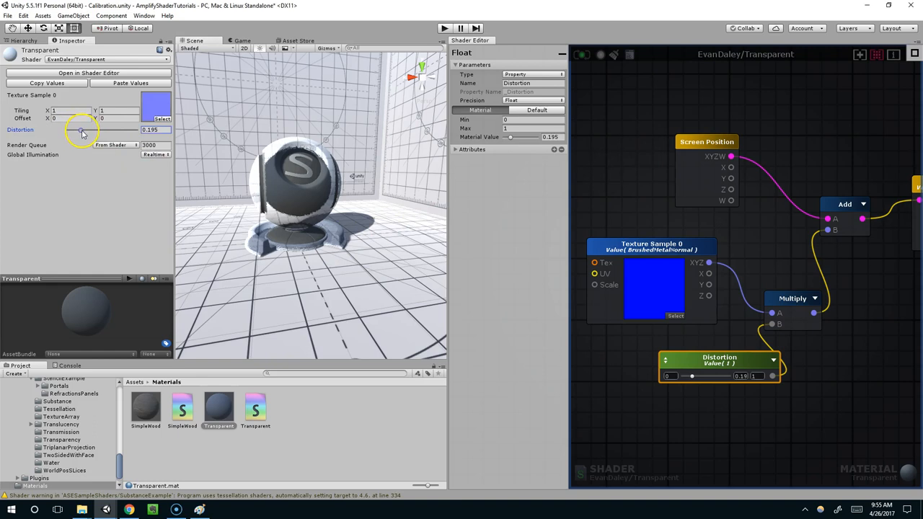
drag(82, 130, 76, 131)
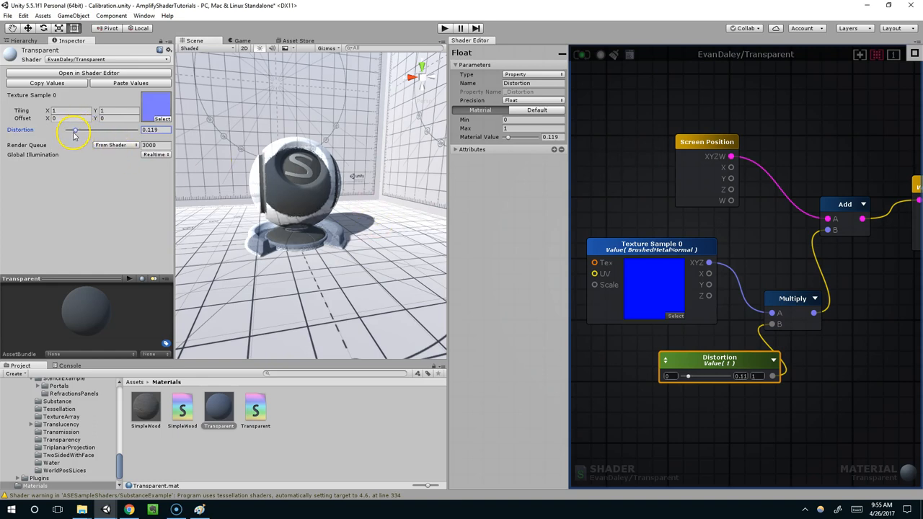
drag(75, 130, 84, 130)
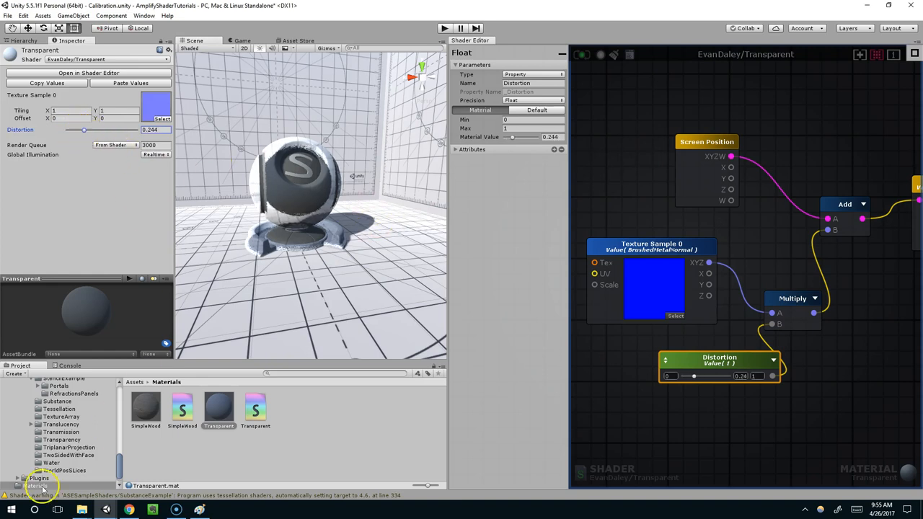